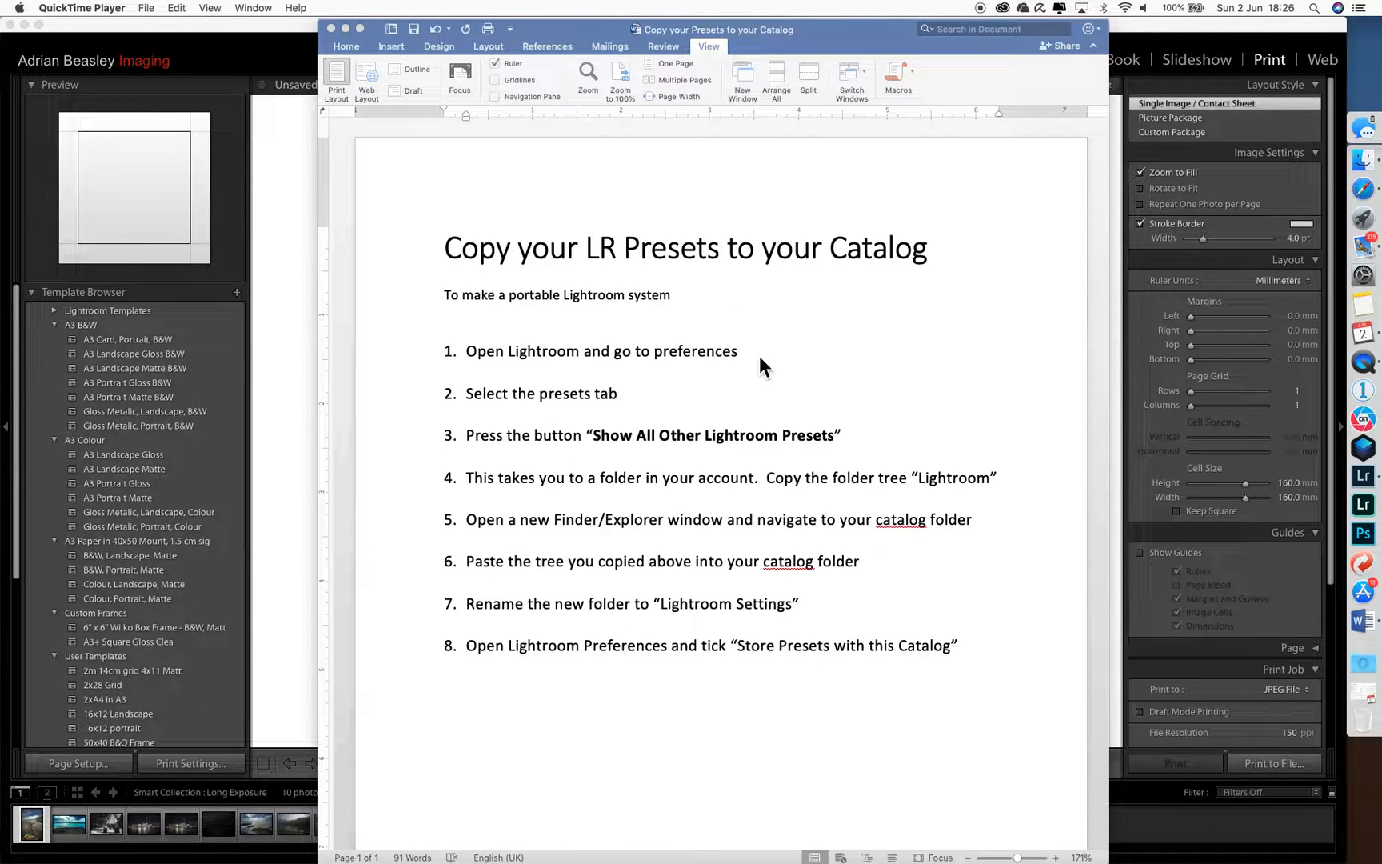
mouse_move(658, 381)
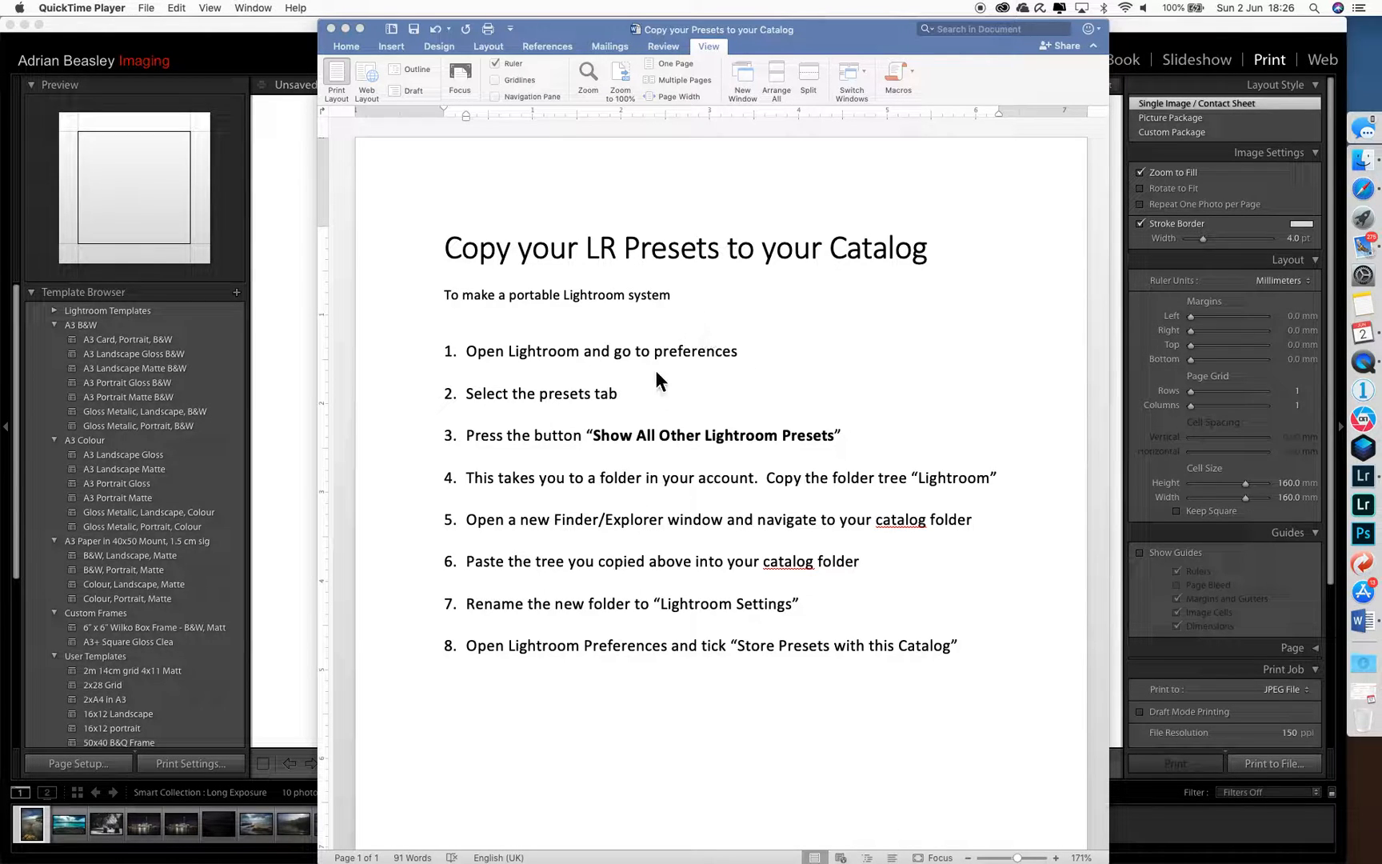
mouse_move(729, 664)
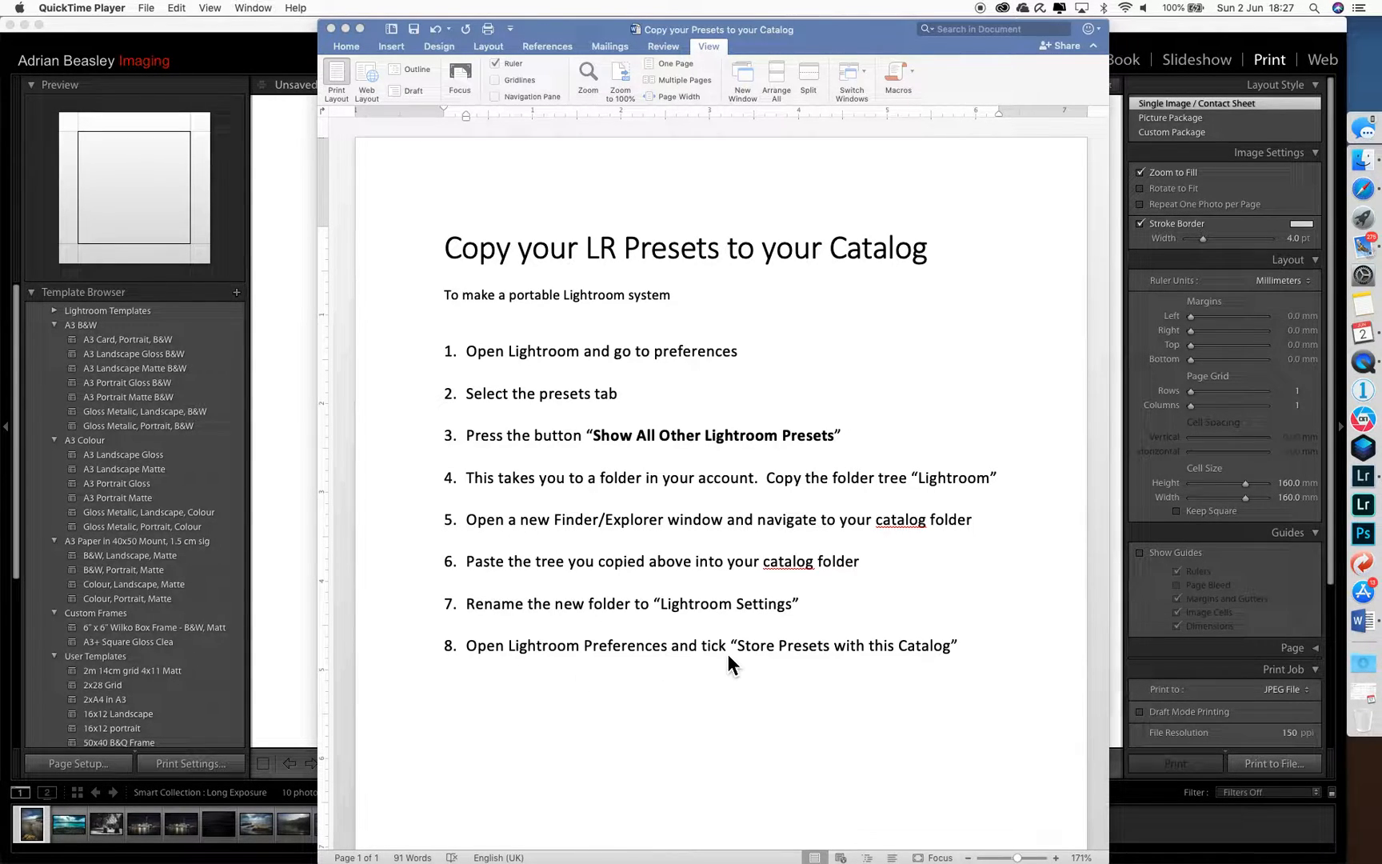